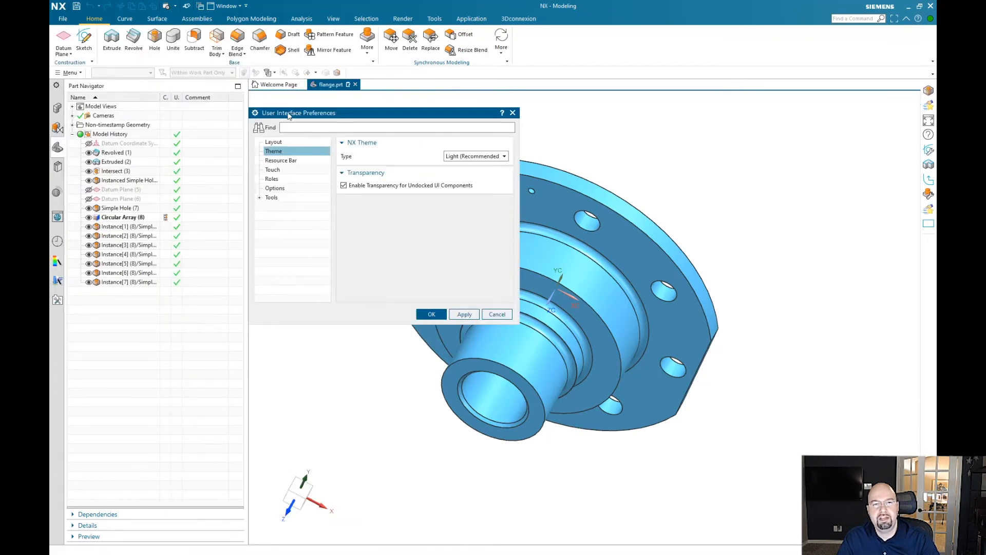
mouse_move(320, 154)
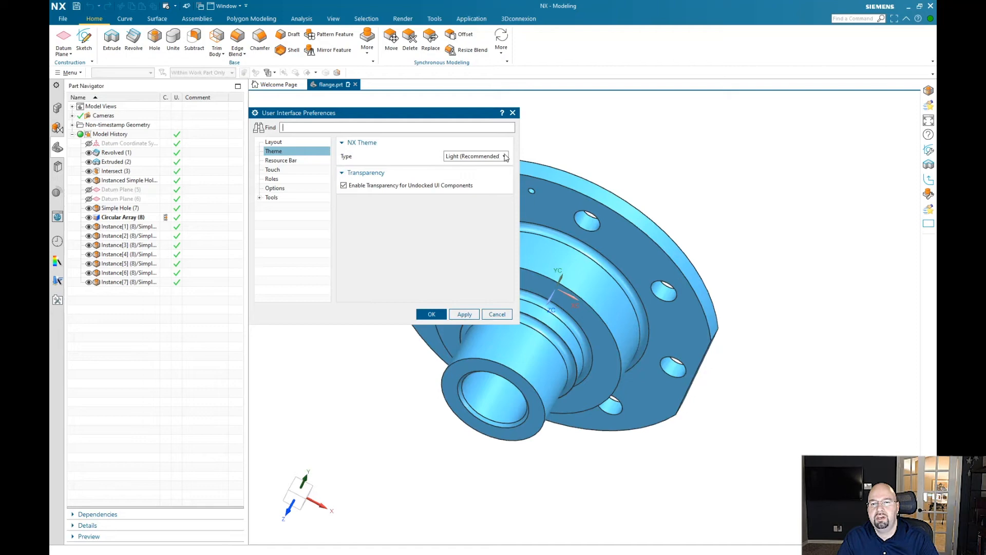
- Set the NX Theme Type to Dark and accept the User Interface Preferences
click(503, 156)
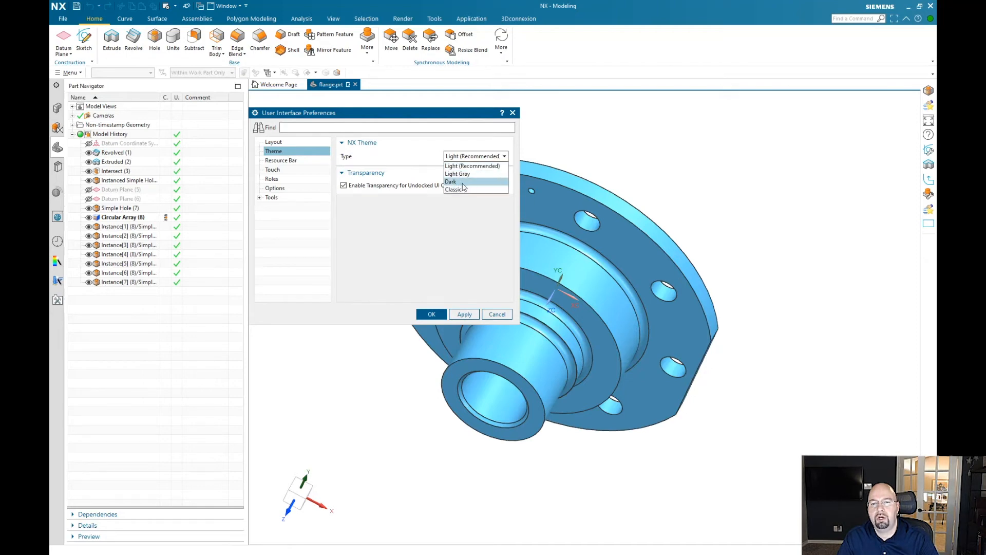
click(450, 181)
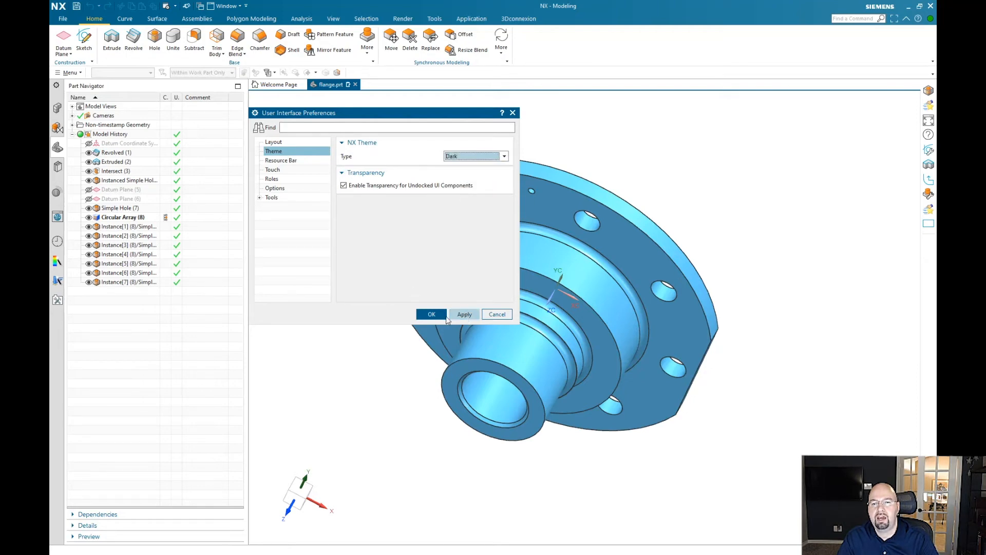
click(465, 314)
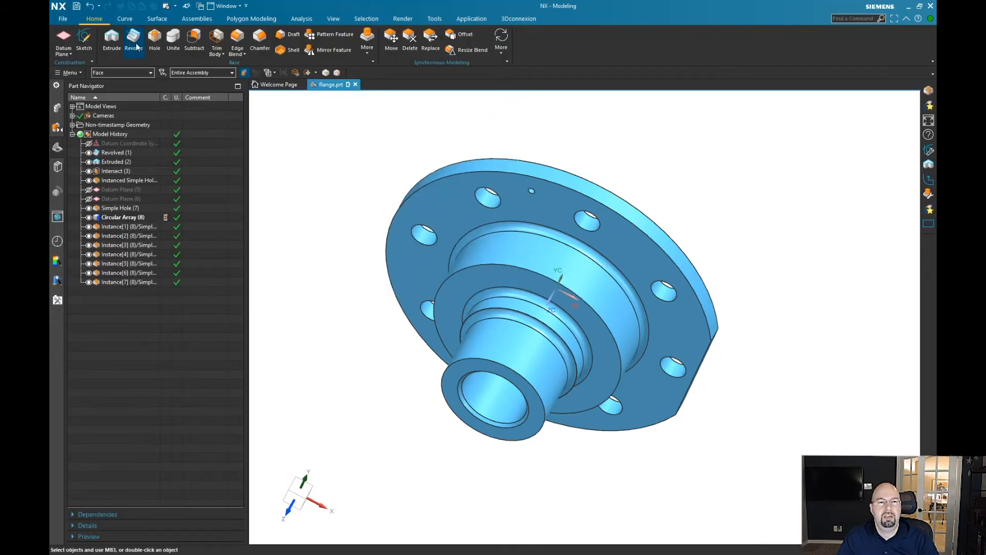
- Start an Extrude feature from the Home tab, showing its dialog in the dark theme
click(110, 40)
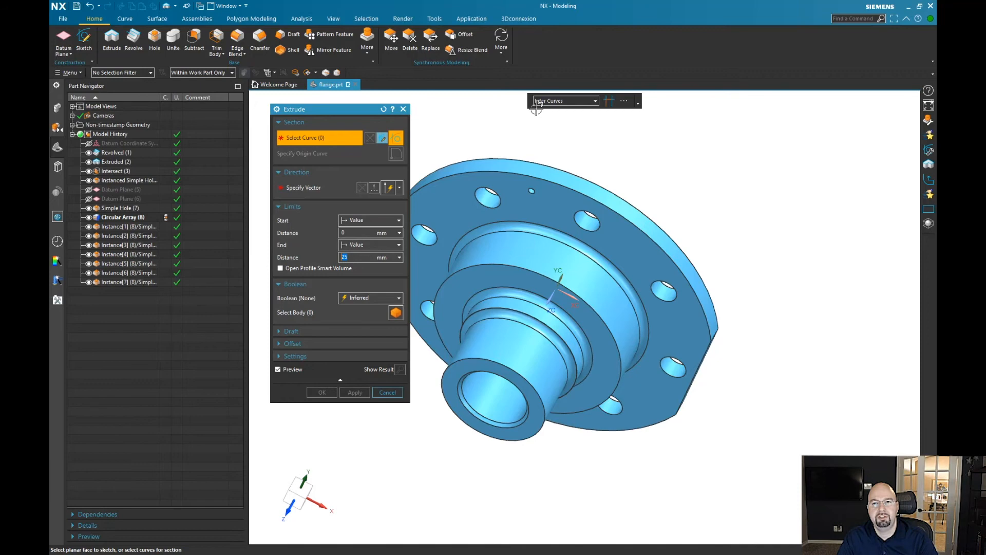
mouse_move(564, 101)
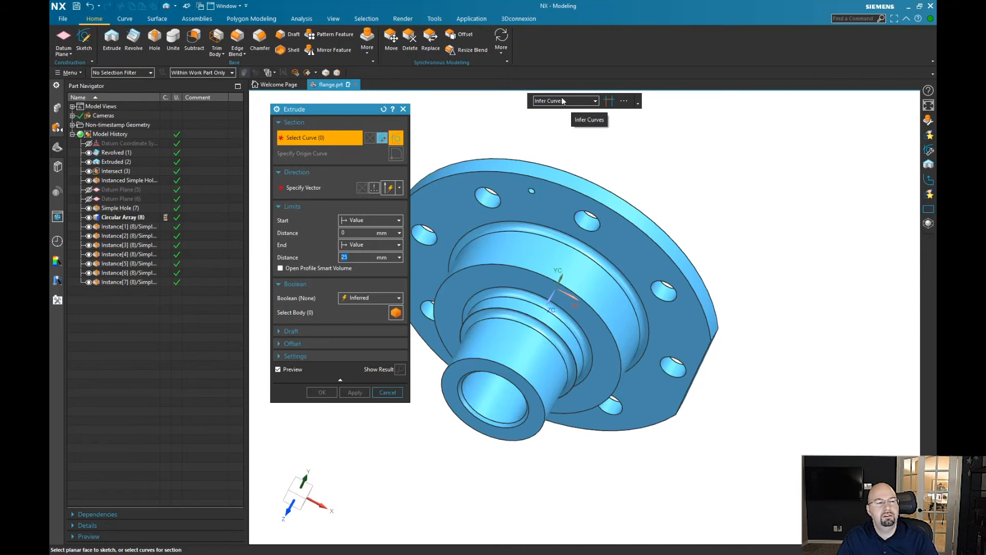